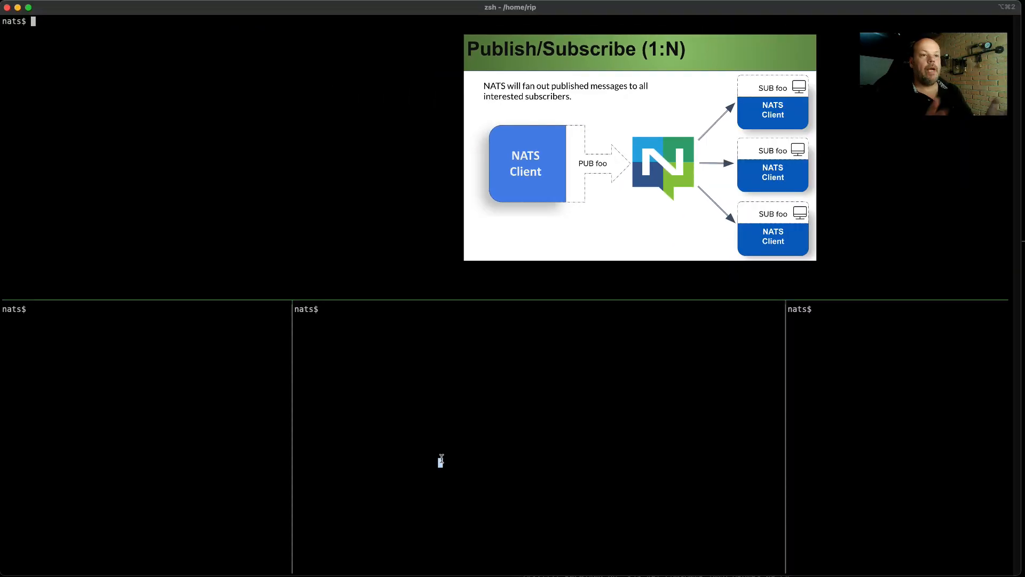
Step: Run an endless nats publisher on demo.1 sending "{{Count}} @ {{TimeStamp}}" every 500ms
{"action": "type", "text": "nats pub"}
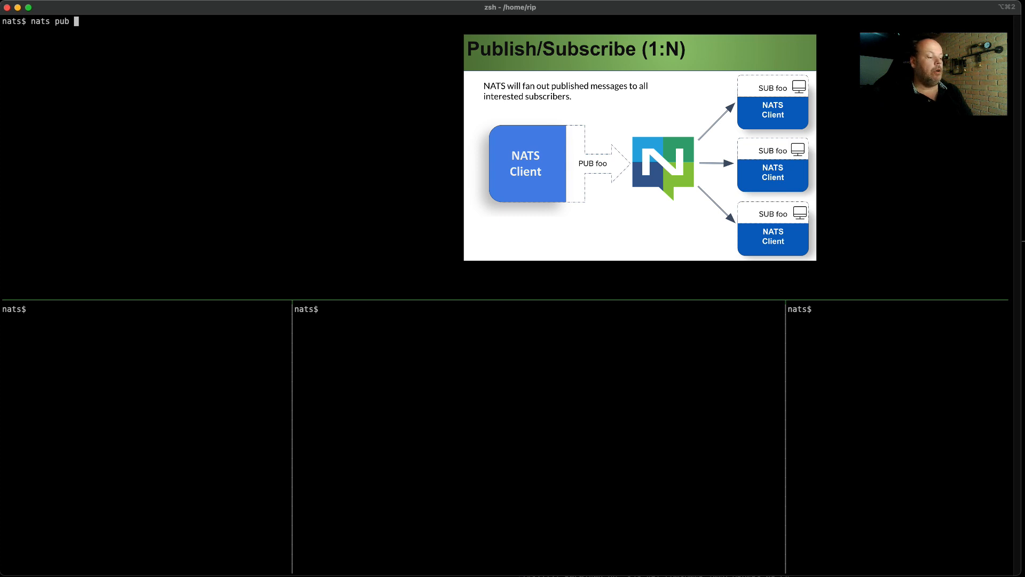
{"action": "type", "text": "--count"}
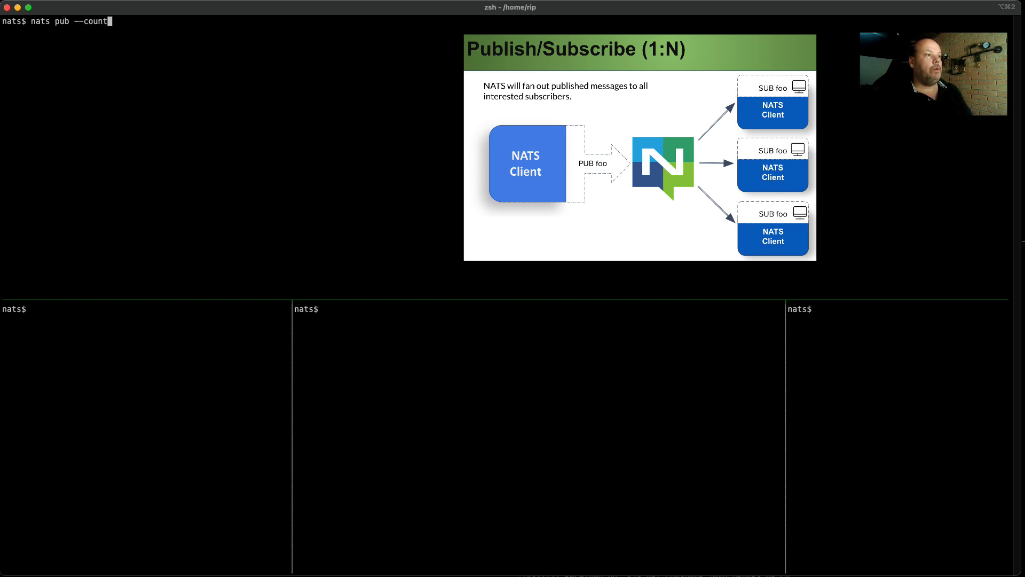
{"action": "type", "text": "=-1"}
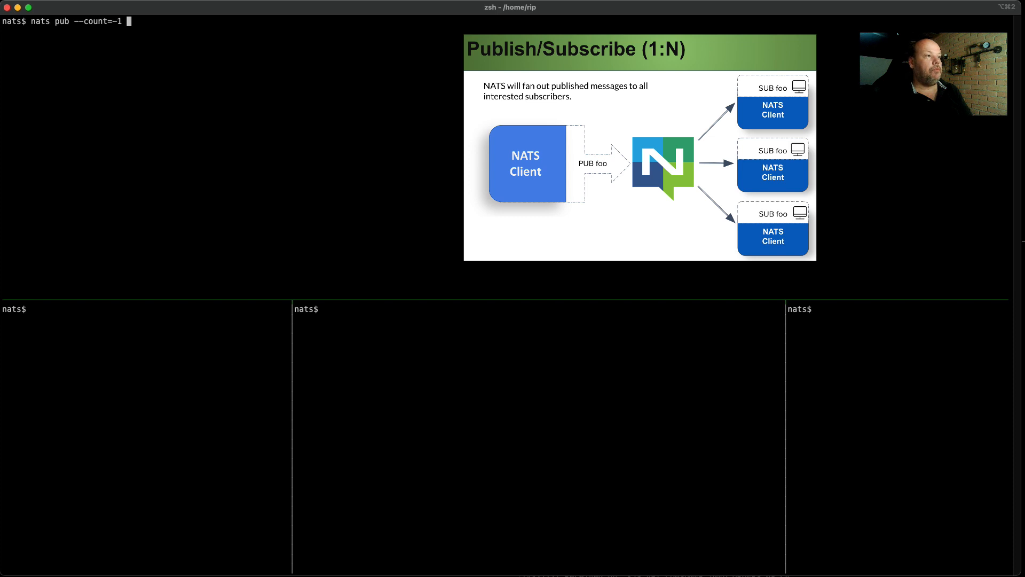
{"action": "type", "text": "--sleep"}
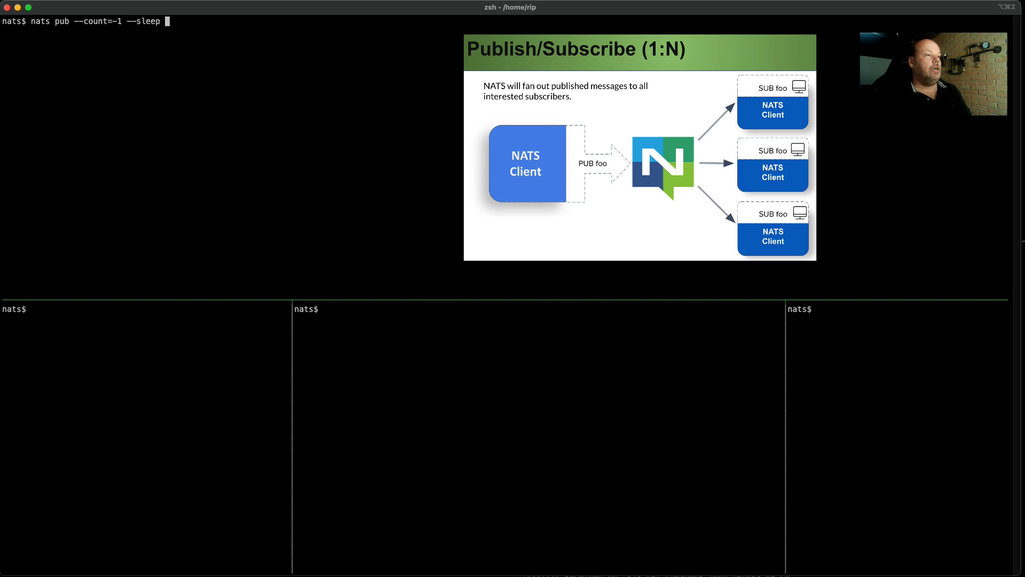
{"action": "type", "text": "500ms"}
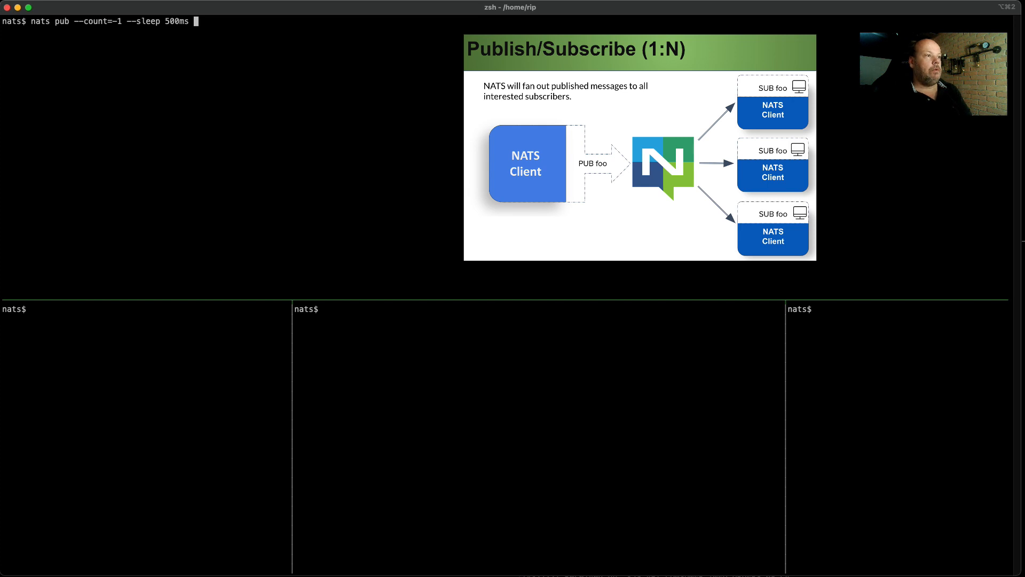
{"action": "type", "text": "demo.1 \""}
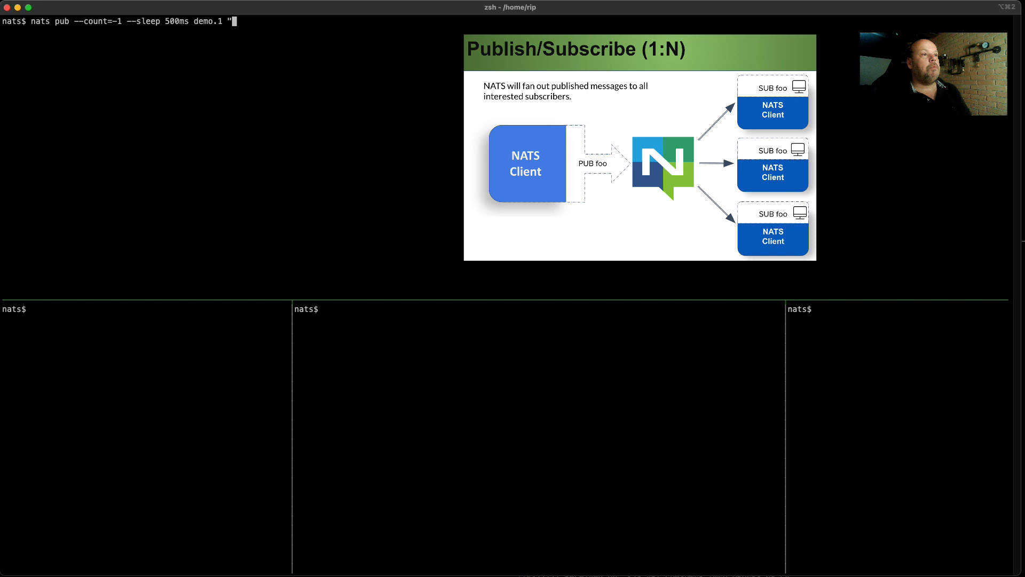
{"action": "type", "text": "{{"}
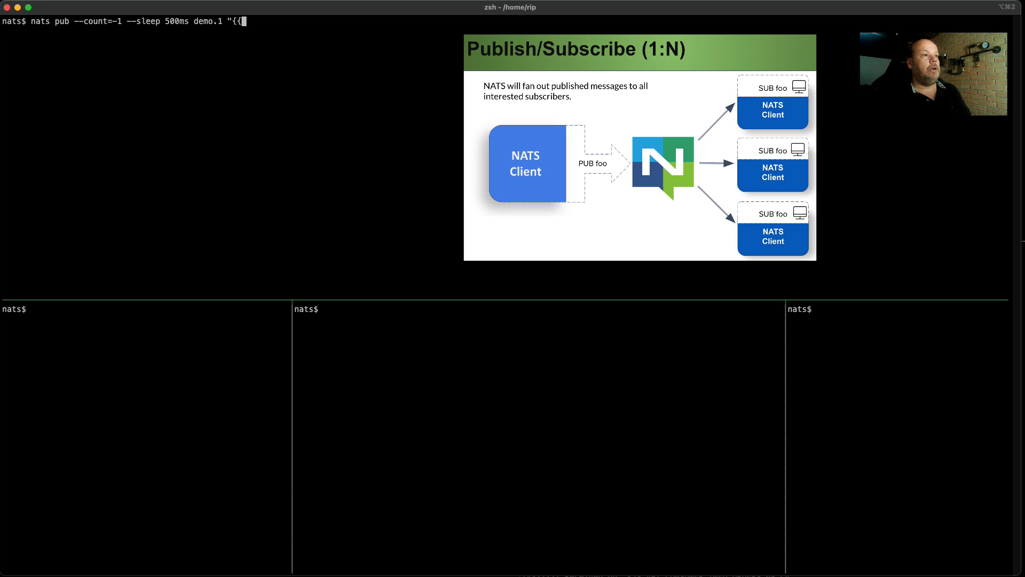
{"action": "type", "text": "Count}} @"}
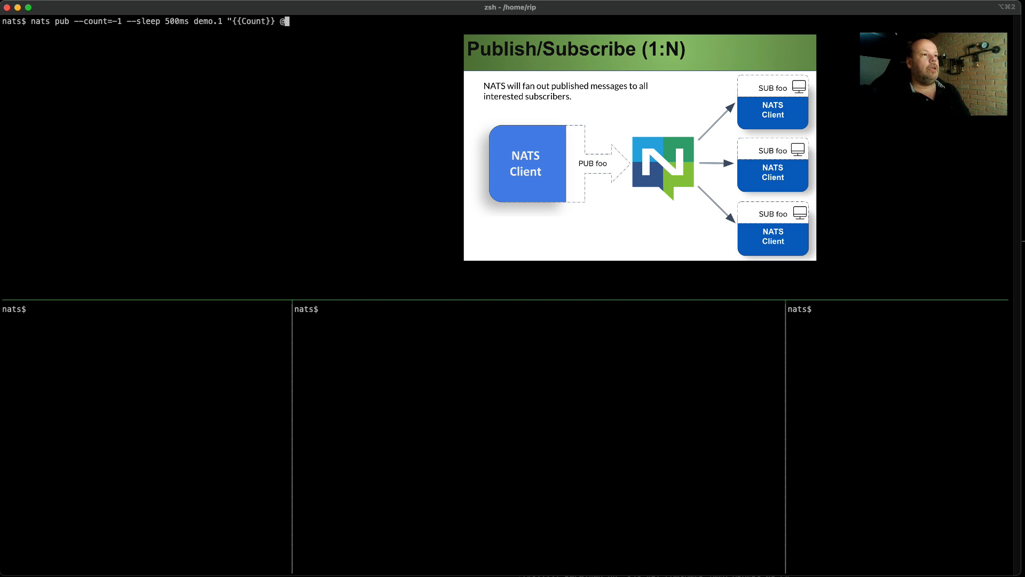
{"action": "type", "text": "{{Time"}
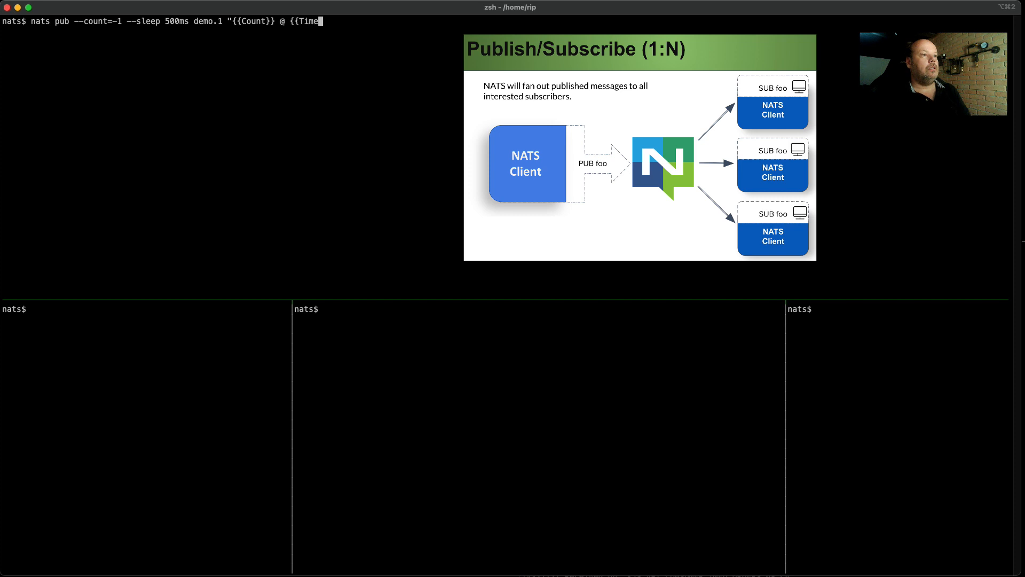
{"action": "type", "text": "Stamp}}\""}
{"action": "left_click", "coordinate": [145, 309]}
{"action": "type", "text": "nats sub"}
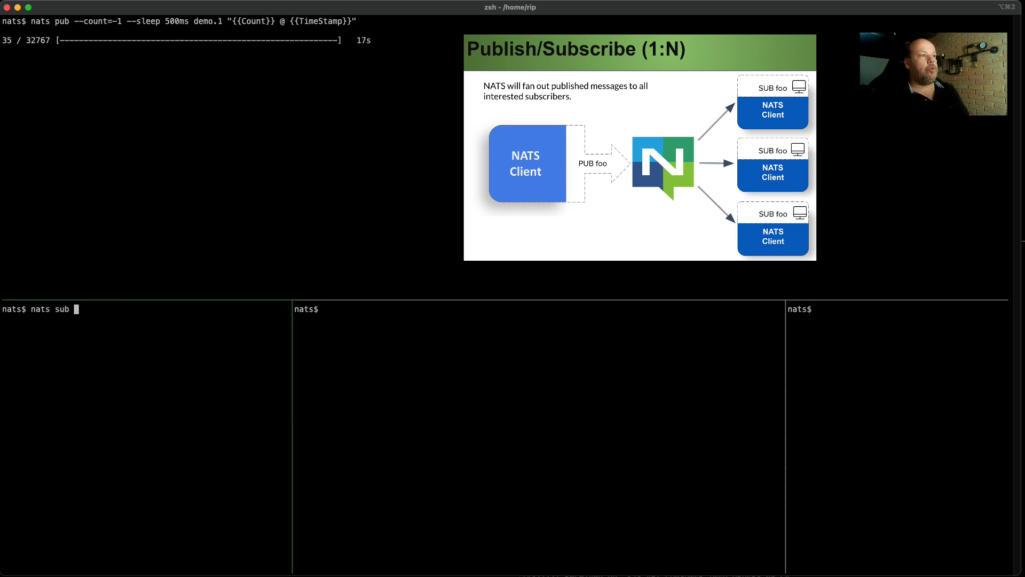
Step: Subscribe a bottom pane to demo.1 so it receives every published message
{"action": "type", "text": "demo.1 --queue demo"}
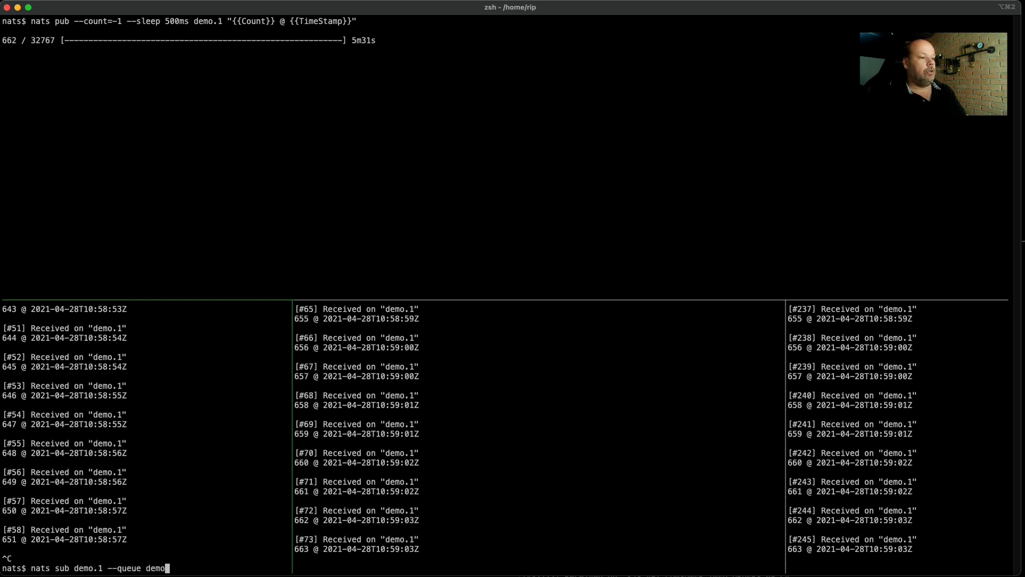
Step: Restart the subscribers with --queue demo so demo.1 messages are split among them
{"action": "key", "text": "enter"}
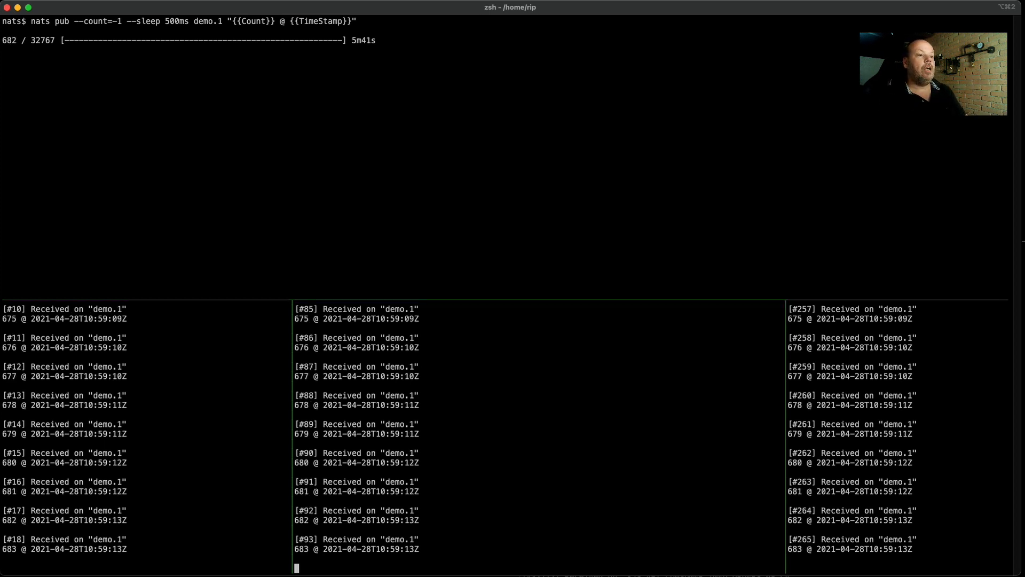
{"action": "key", "text": "ctrl+c"}
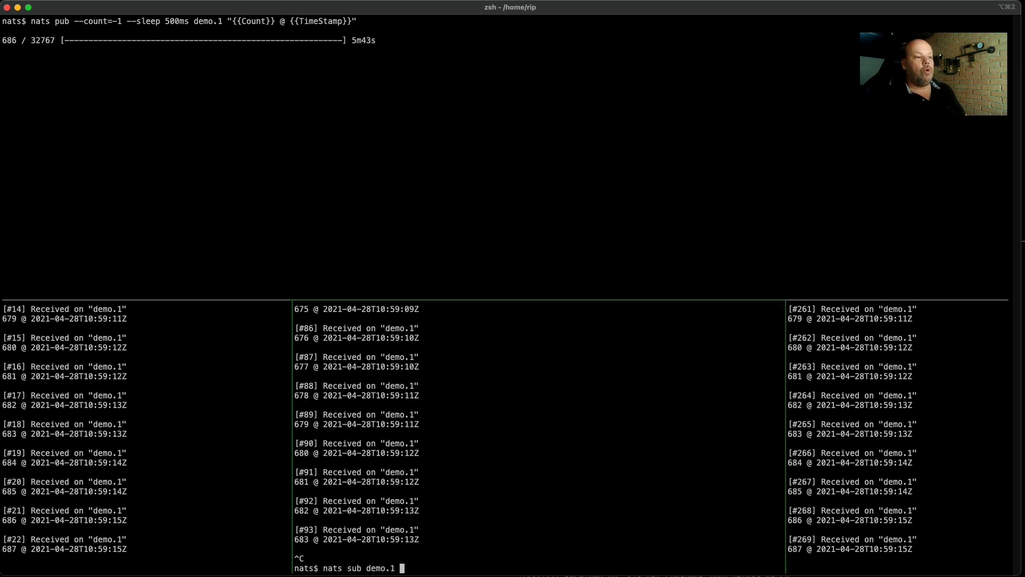
{"action": "type", "text": "--queue demo"}
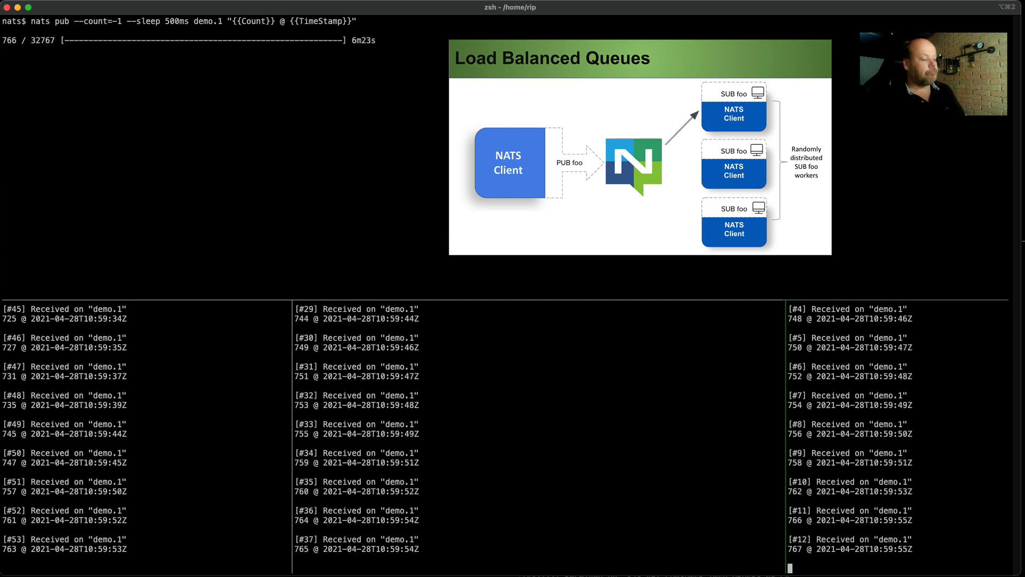
Step: Stop the running demo.1 publisher with Ctrl+C before rerunning it in the lon context
{"action": "key", "text": "ctrl+c"}
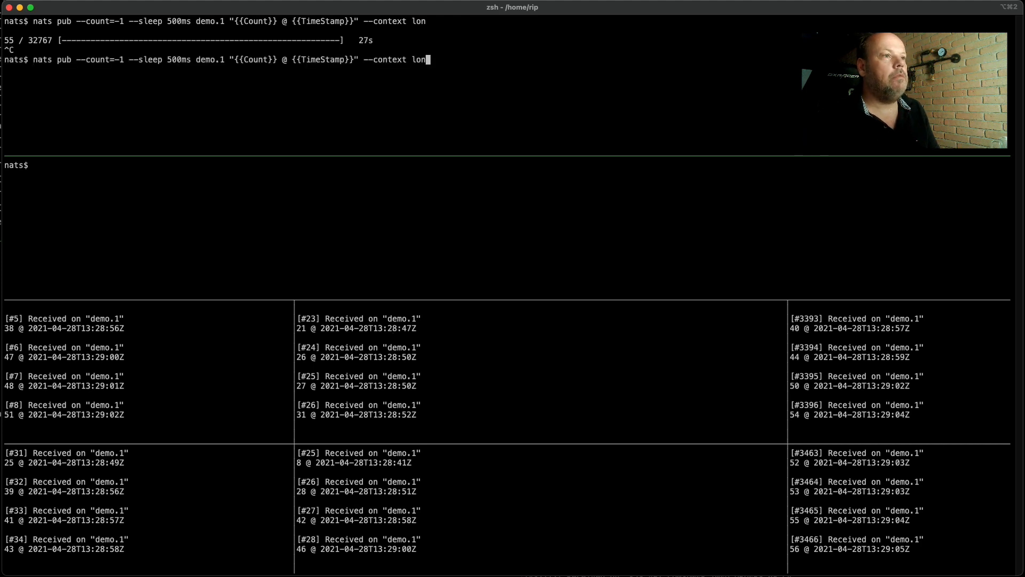
Step: Run the lon publisher with a Producer:Lon header and begin a contextual queue subscriber command
{"action": "type", "text": "-H Producer:Loo"}
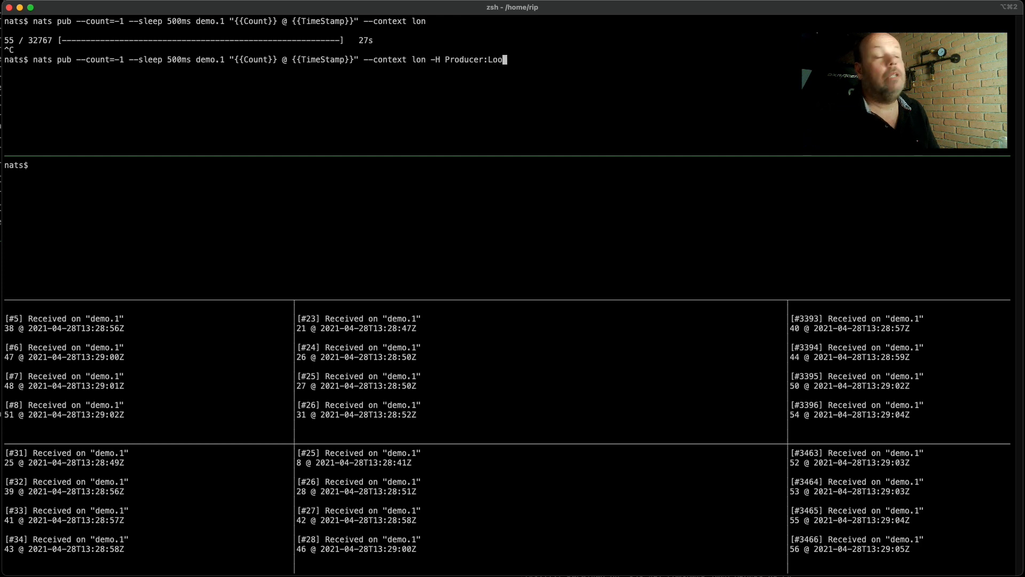
{"action": "key", "text": "enter"}
{"action": "type", "text": "nats pub --count=-1 --sleep 500ms demo.1 \"{{Count}} @ {{TimeStamp}}\" --context sfo -H Producer:SFO"}
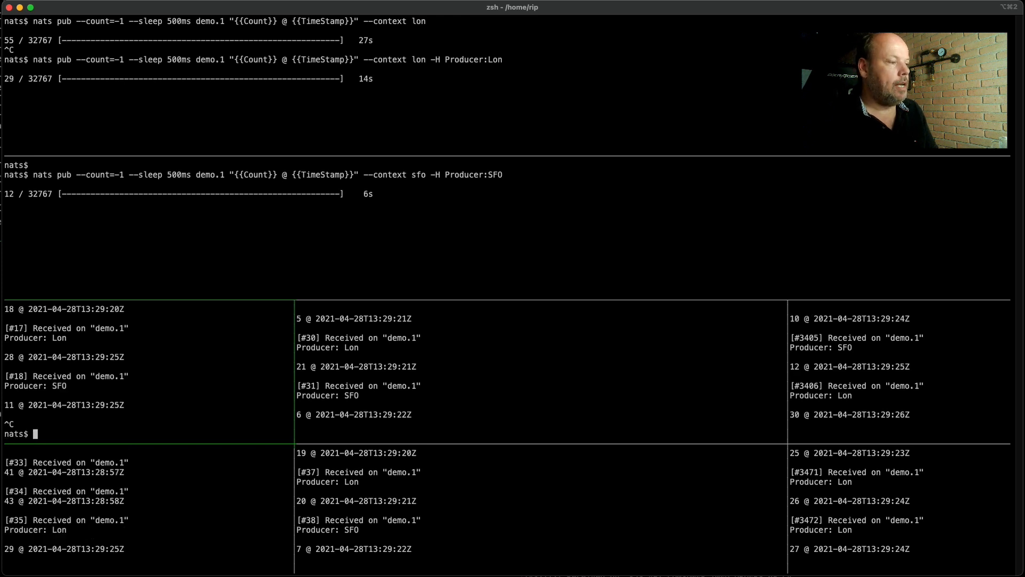
{"action": "type", "text": "nats sub demo.1 --queue demo --que"}
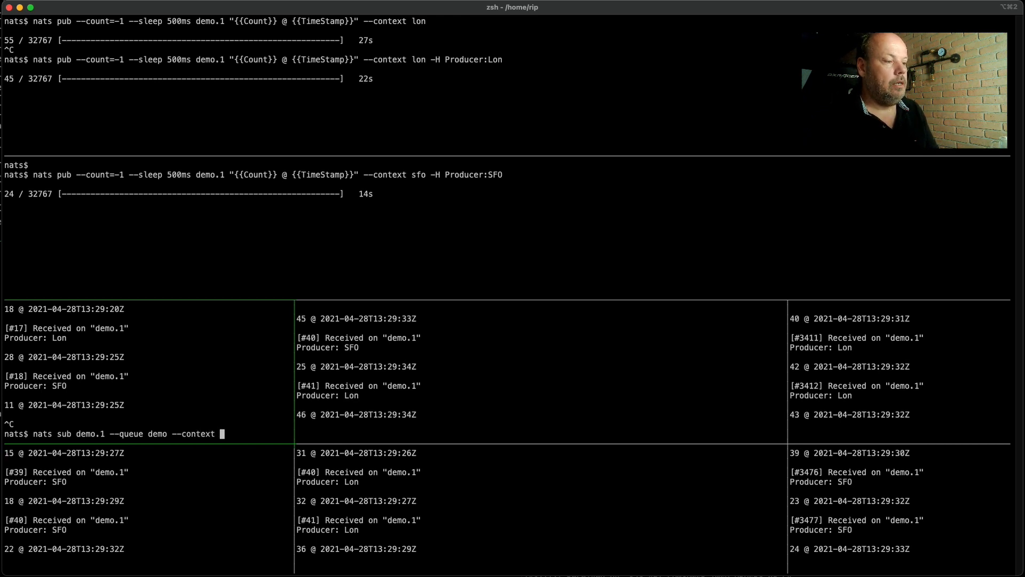
Step: Run the demo queue-group subscriber on demo.1 through the sfo context
{"action": "type", "text": "sfo"}
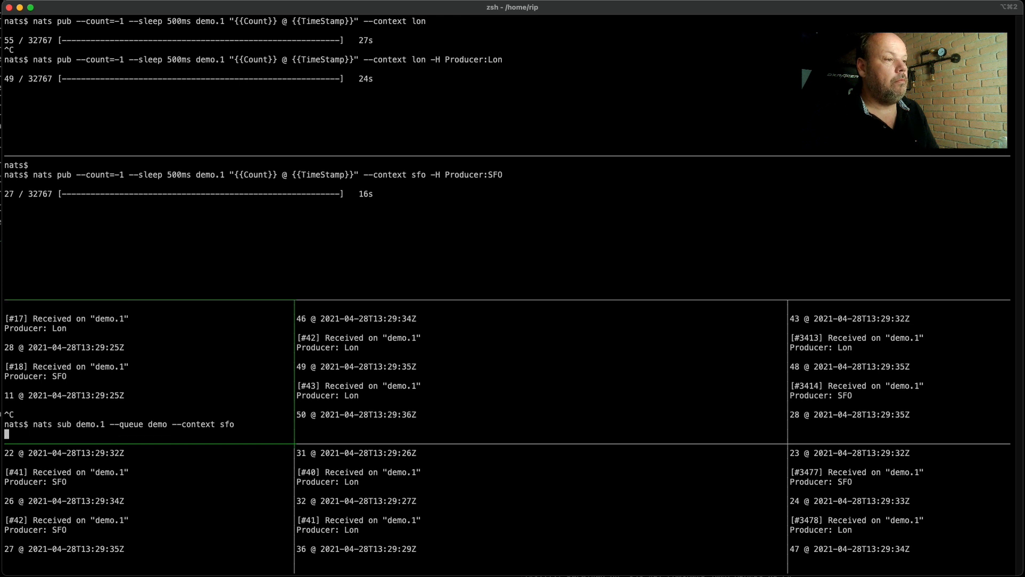